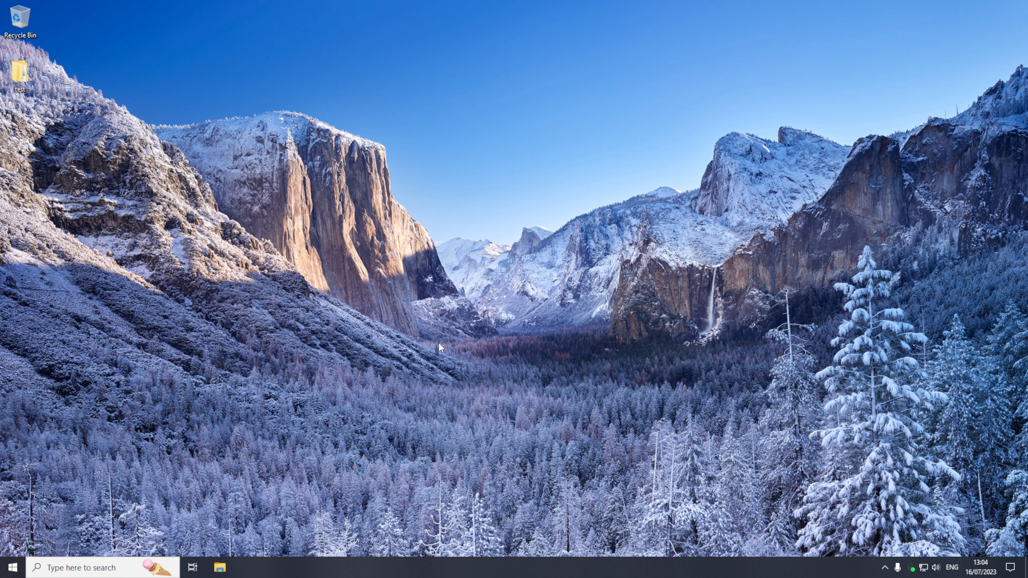
Open the desktop test folder and attempt to open test_doc.docx in the nested long-named folder
double_click(21, 73)
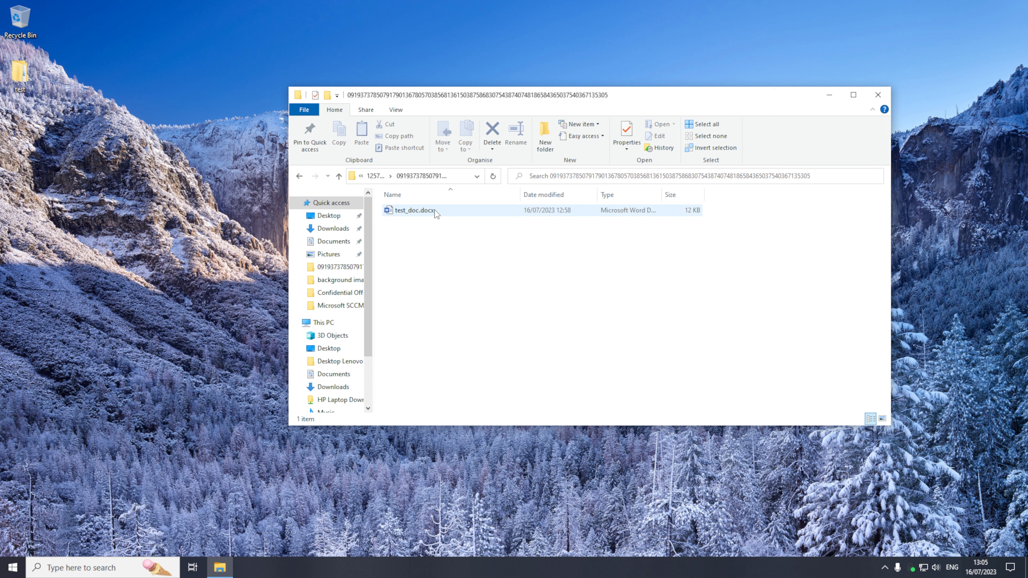
double_click(414, 211)
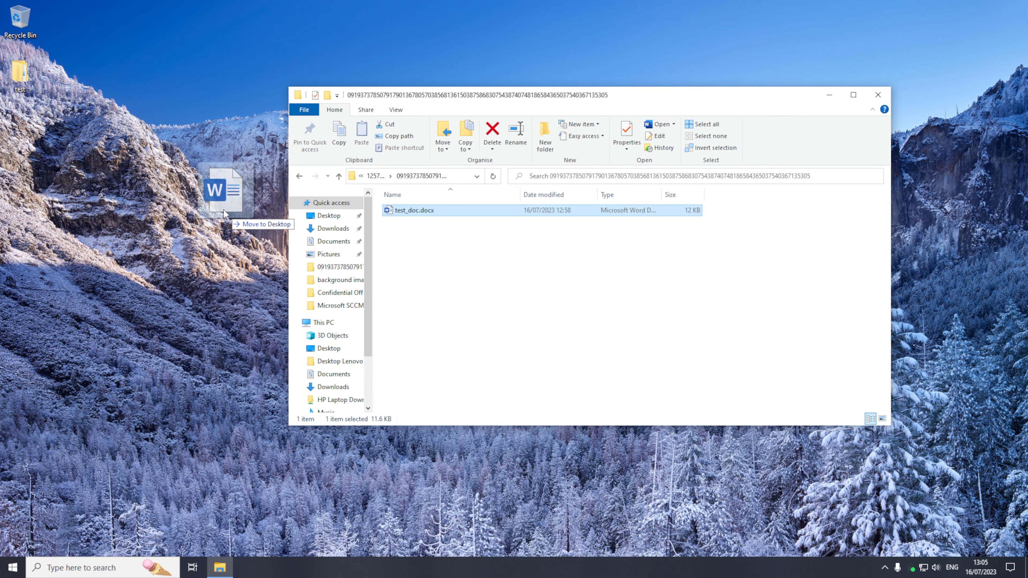
left_click_drag(223, 190, 101, 131)
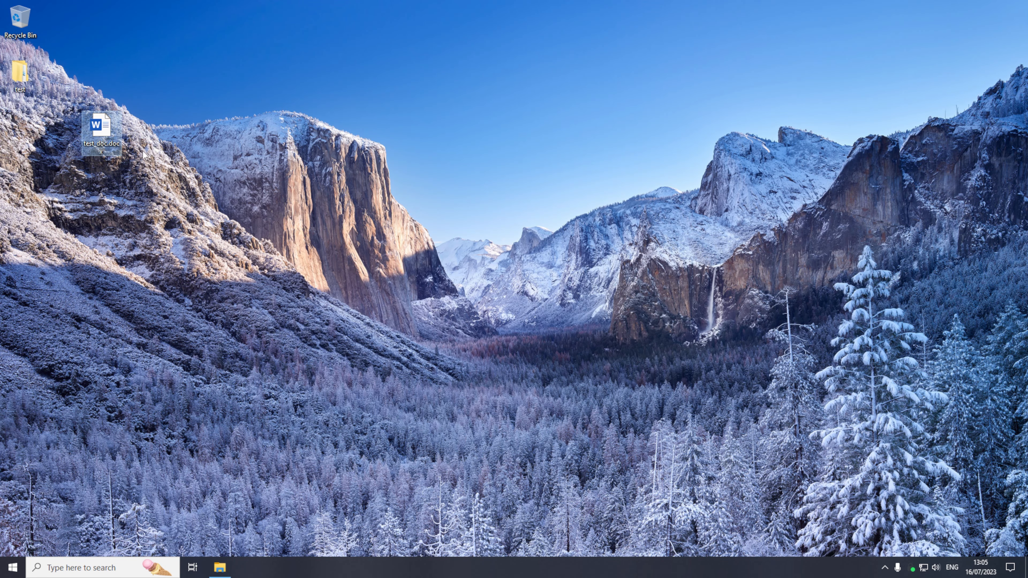
double_click(99, 128)
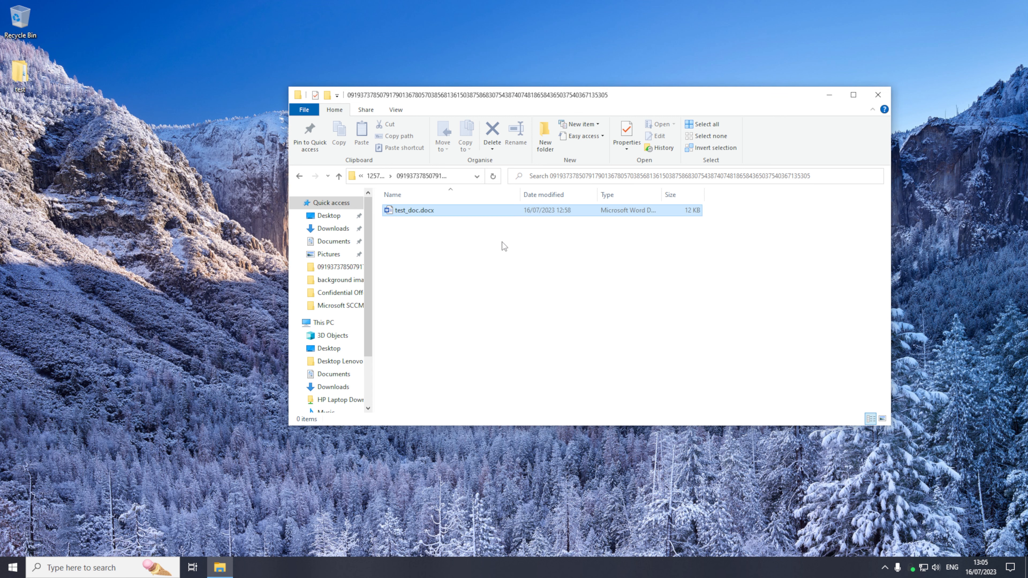
double_click(415, 211)
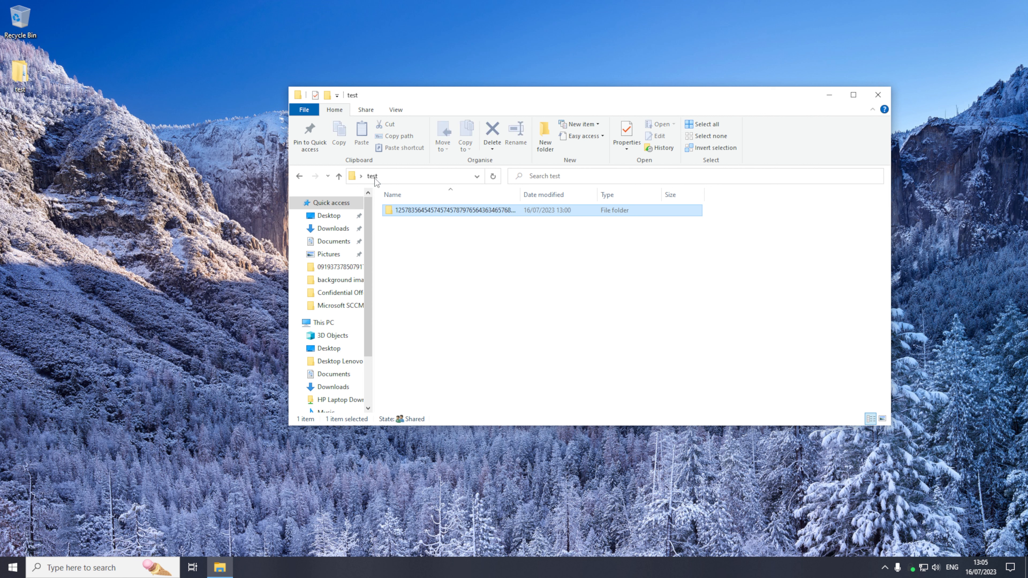
mouse_move(416, 216)
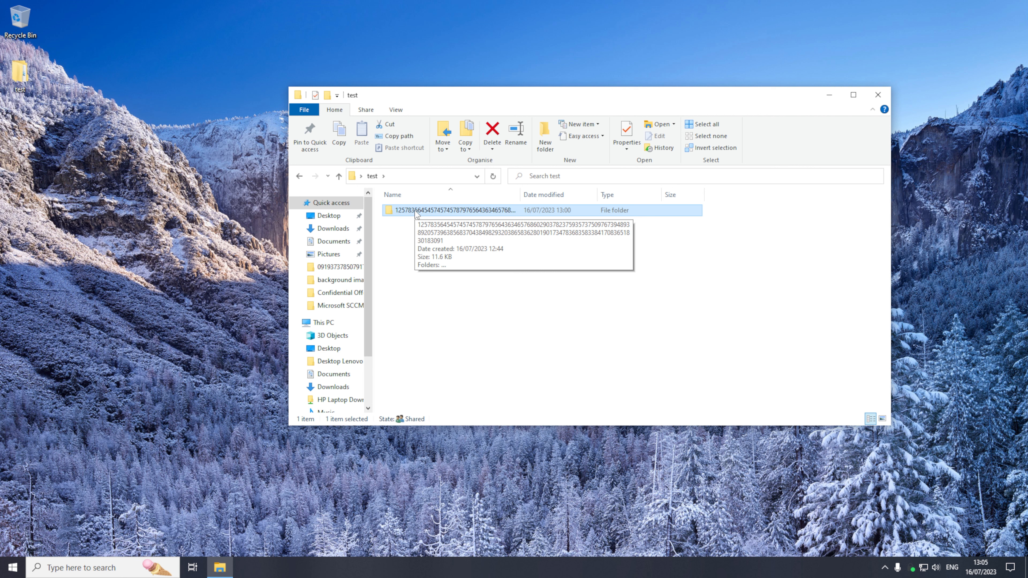
Open the long-named folder inside test and rename its inner subfolder to '1'
double_click(443, 206)
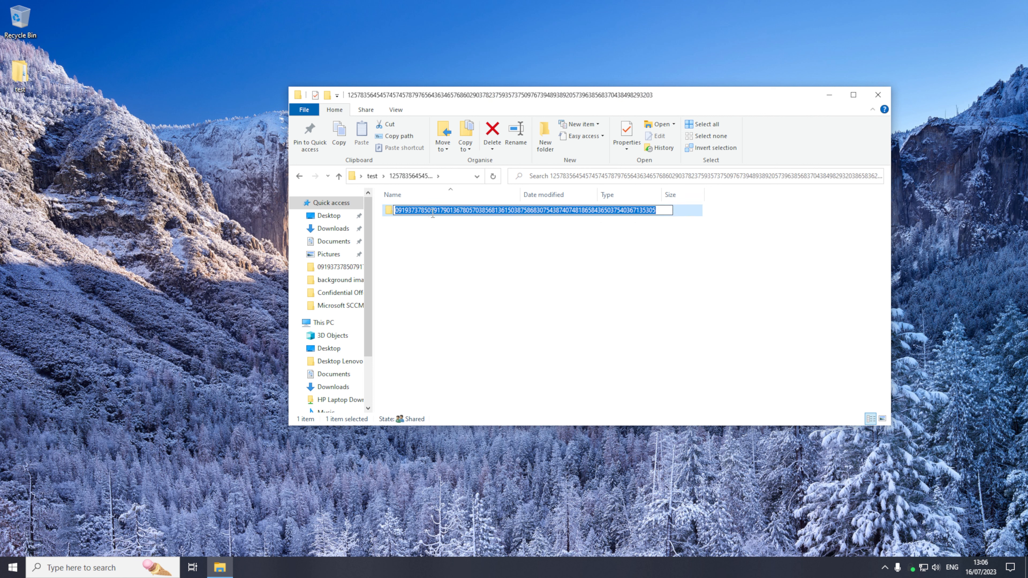
type("1")
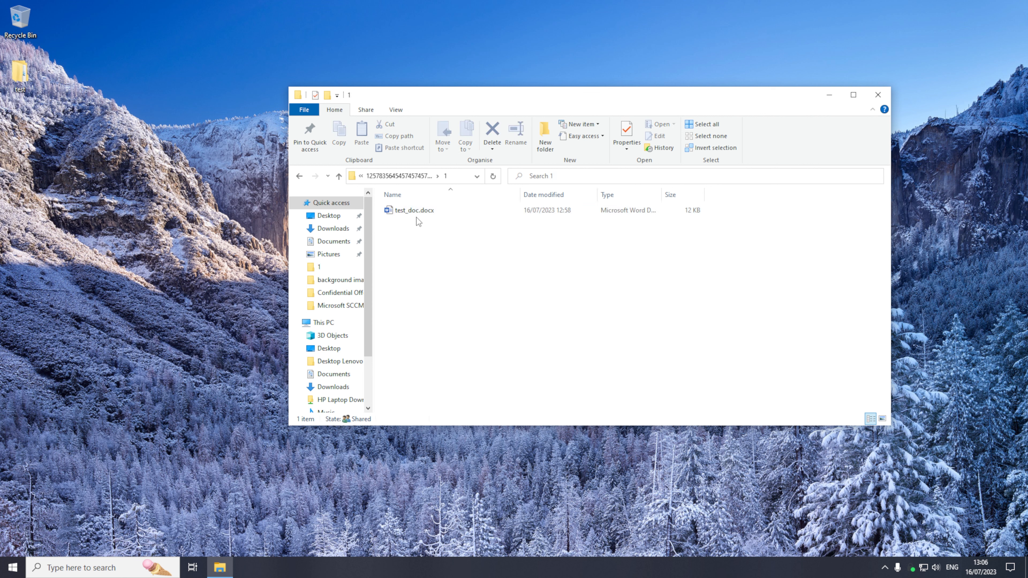
left_click(415, 210)
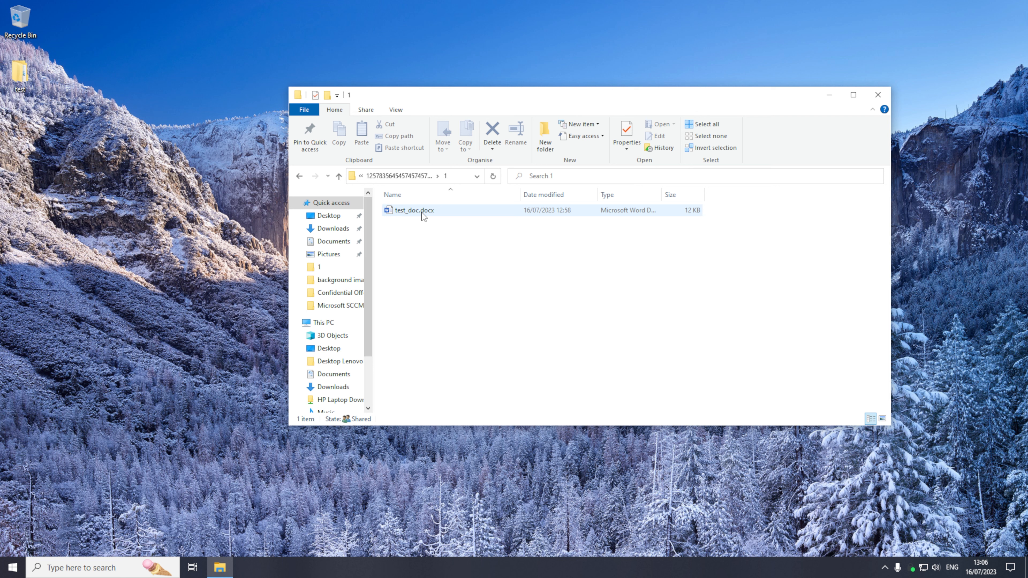
double_click(413, 211)
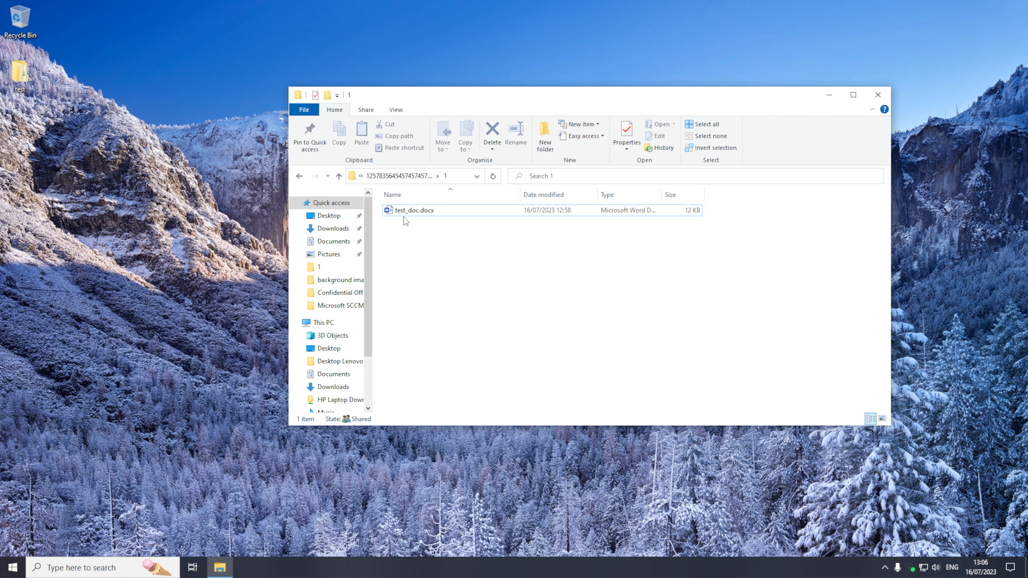
mouse_move(409, 215)
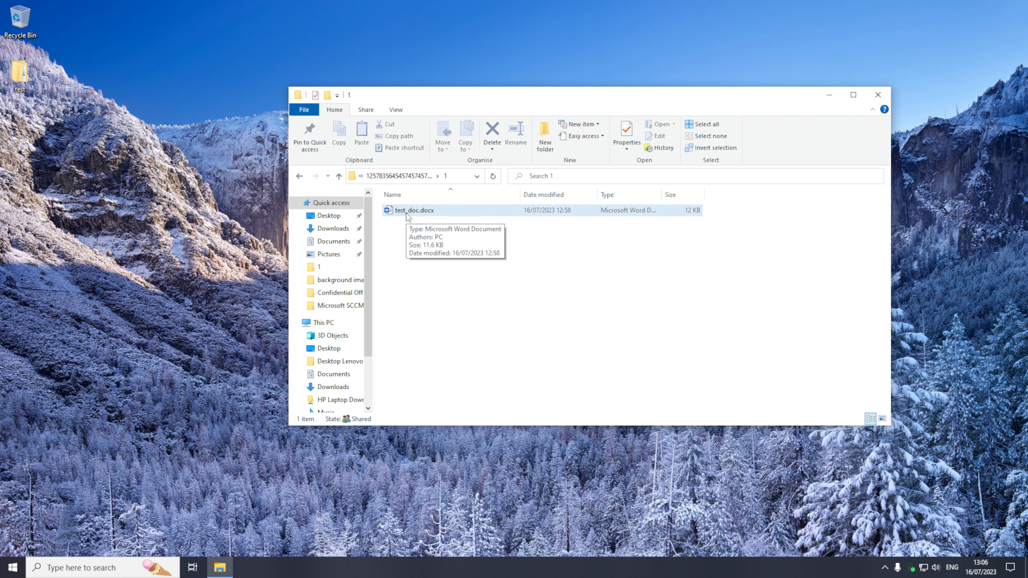